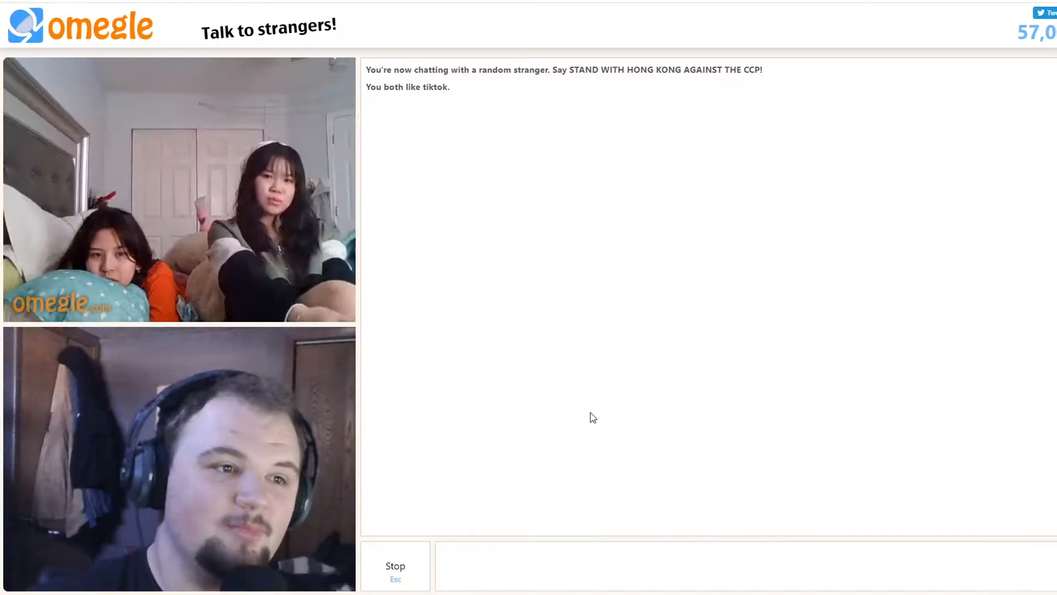
mouse_move(513, 427)
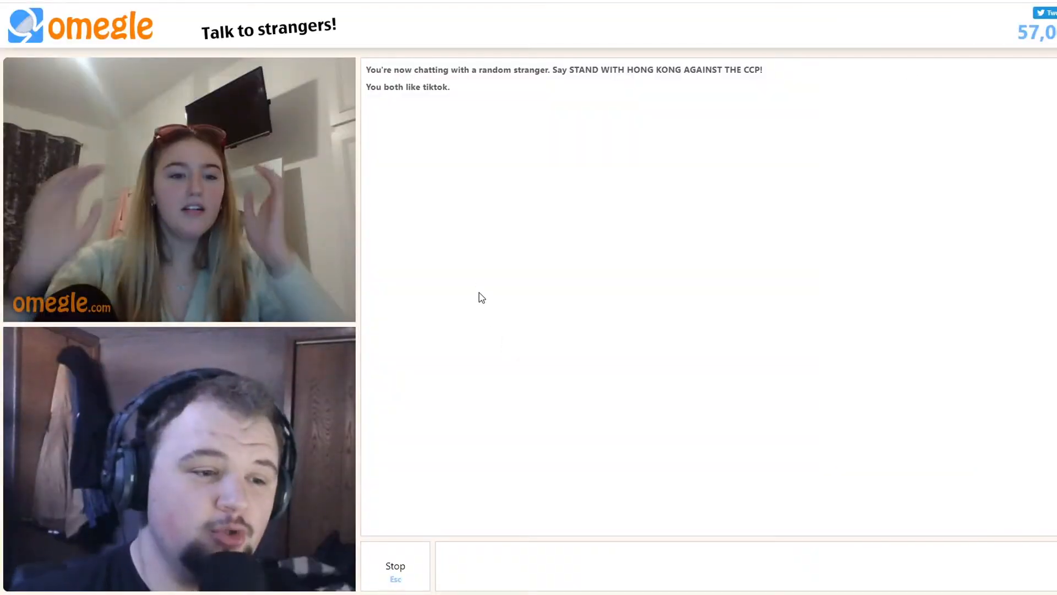
mouse_move(516, 416)
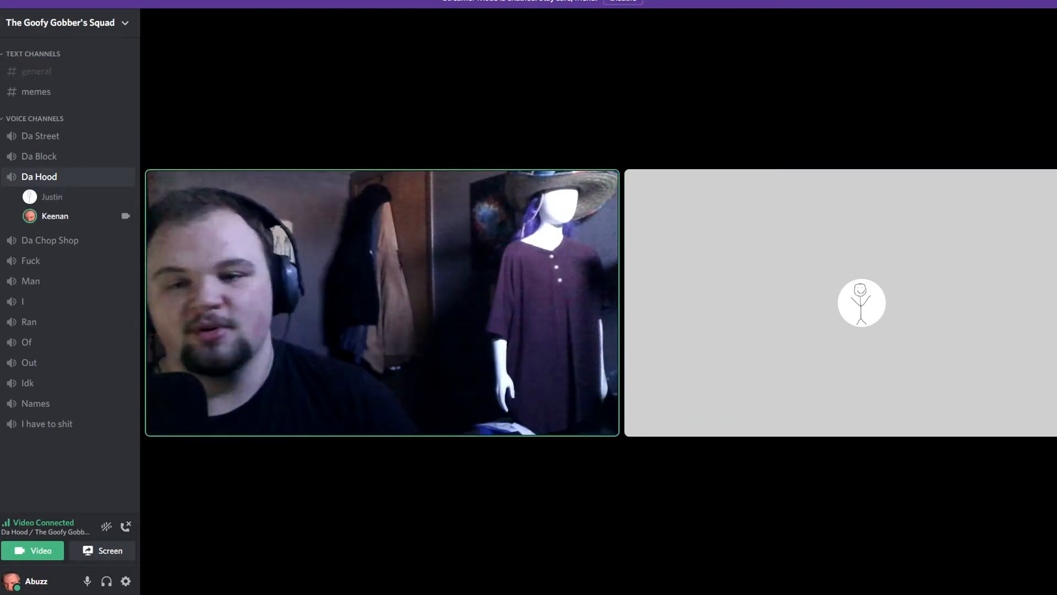
Check the camera in Voice & Video settings, then return to the #memes channel
click(129, 580)
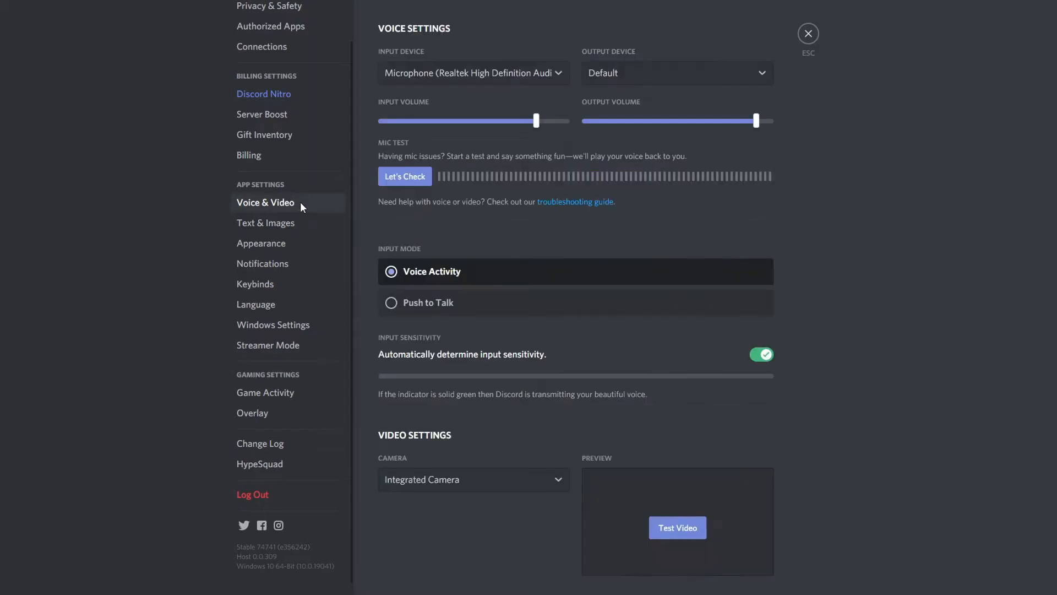
click(807, 33)
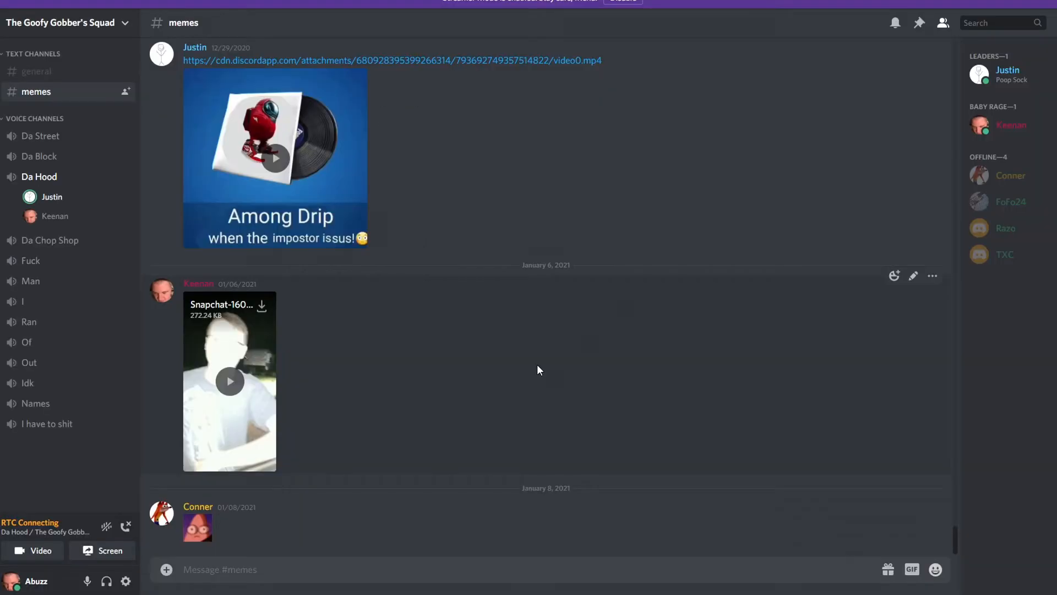
mouse_move(192, 406)
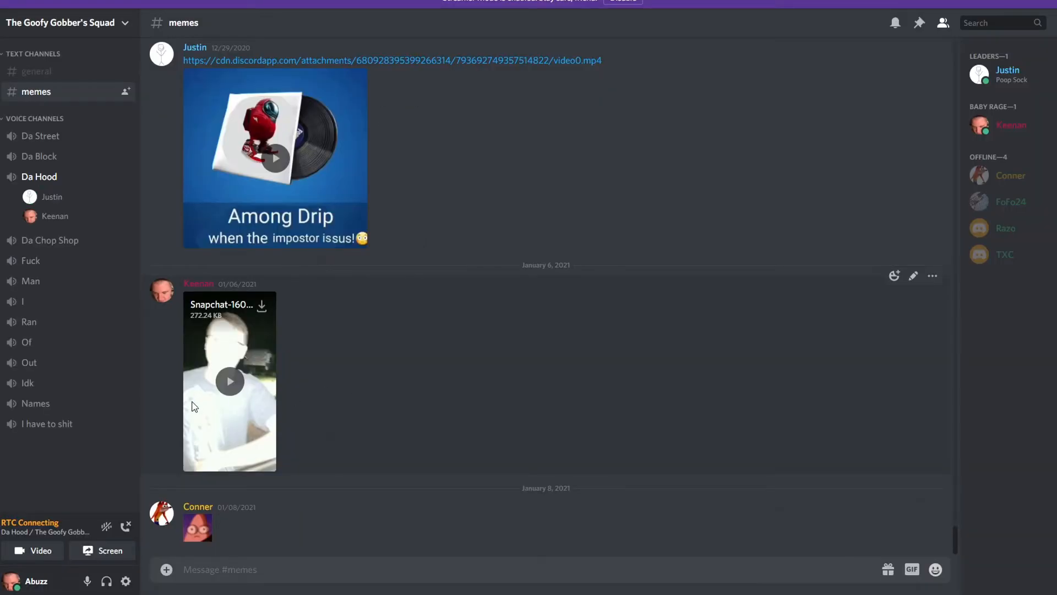